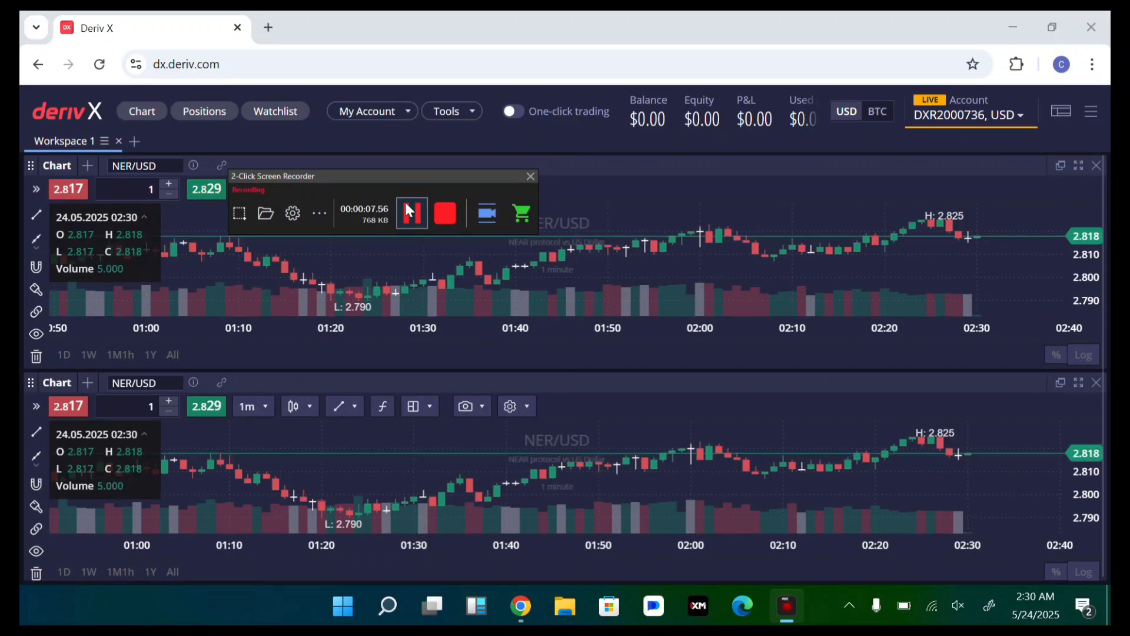
Add an empty Workspace 2, then return to Workspace 1 with its two NER/USD charts.
left_click(134, 141)
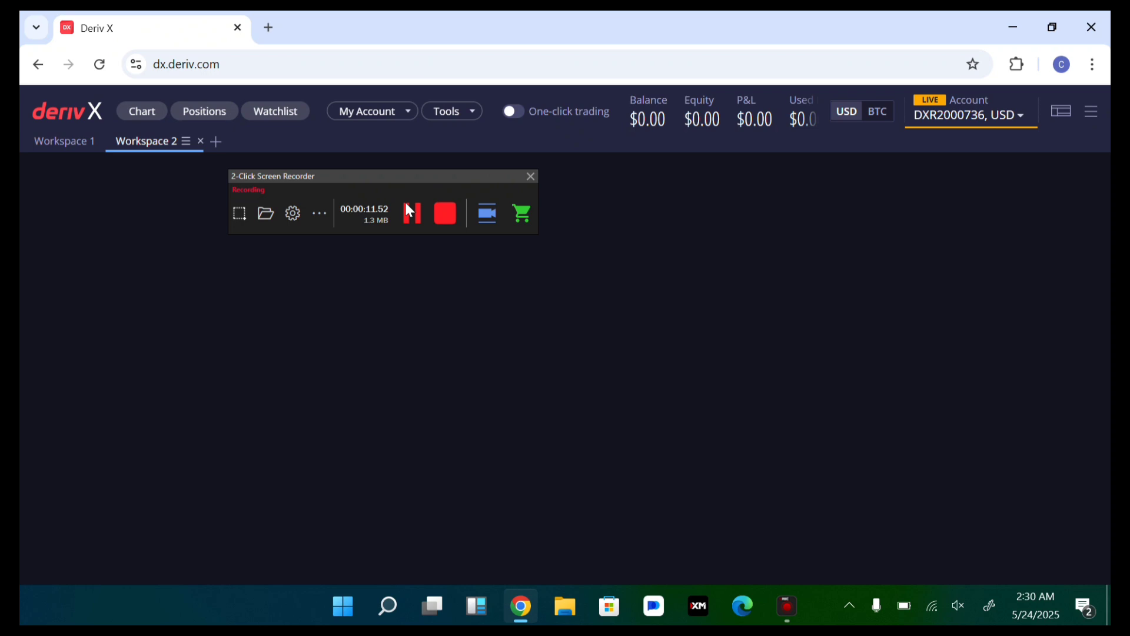
left_click(63, 141)
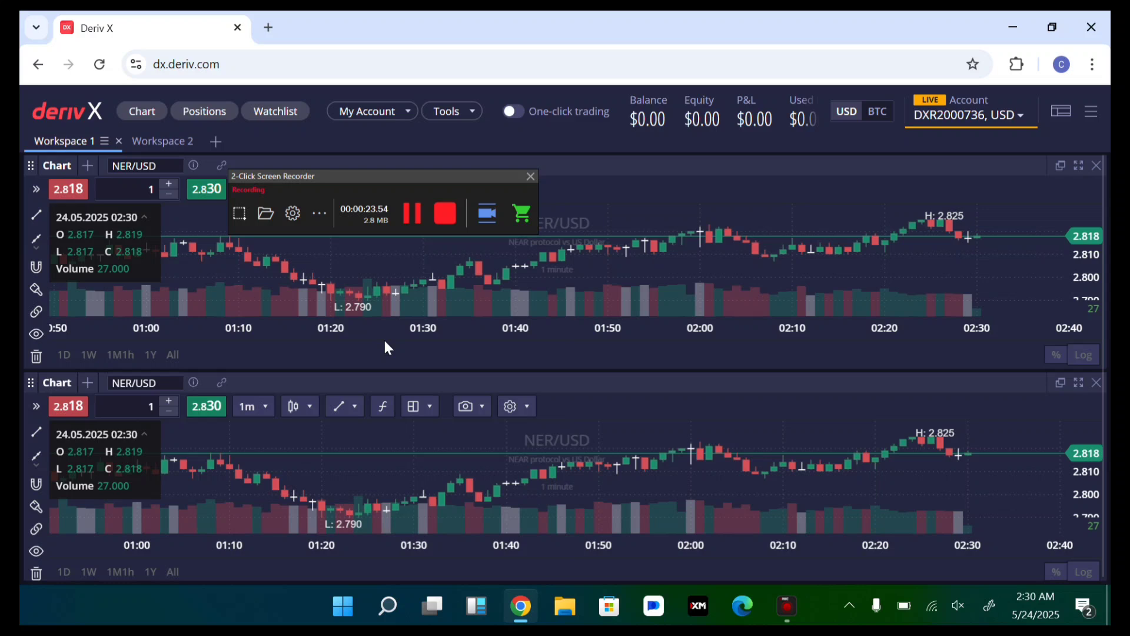
mouse_move(35, 356)
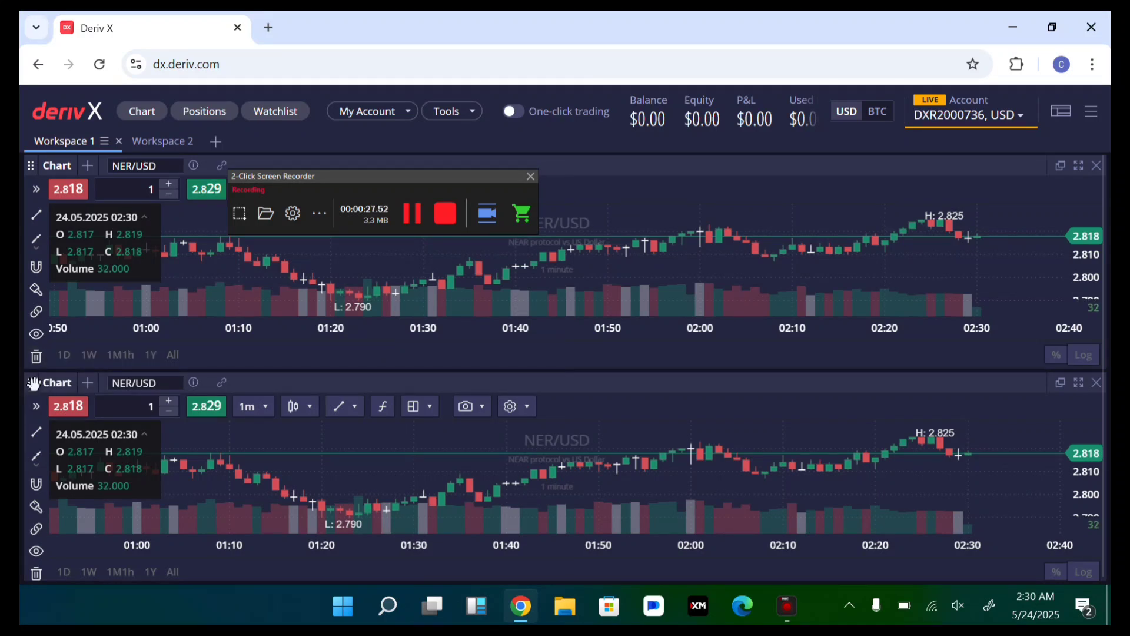
mouse_move(739, 446)
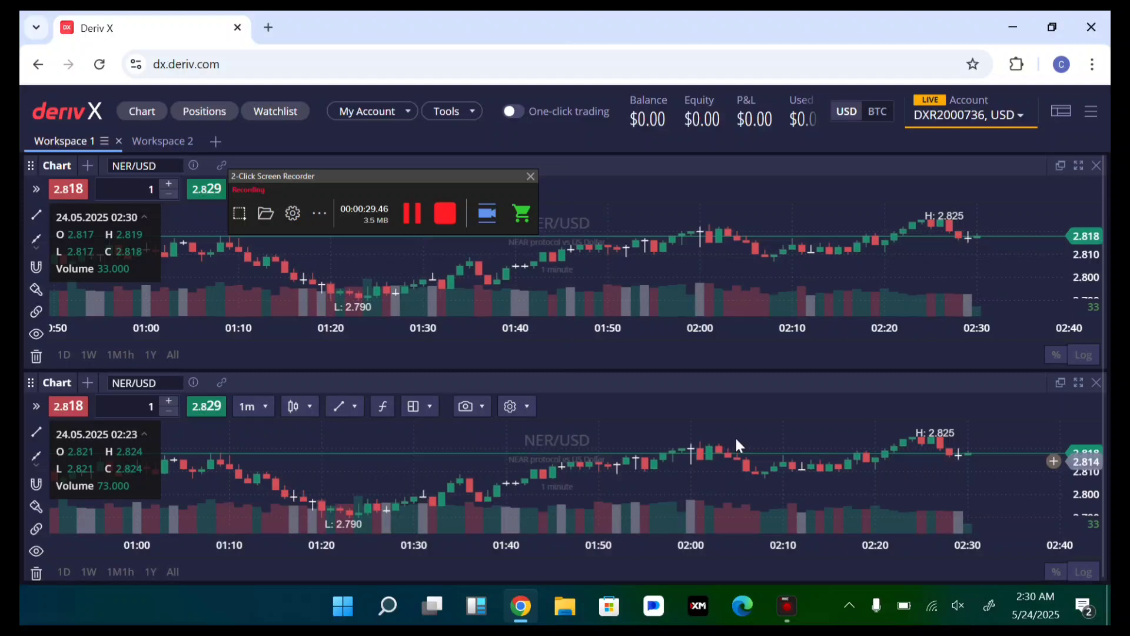
Close the lower NER/USD chart and add the Alerts panel from the Tools menu.
left_click(1094, 400)
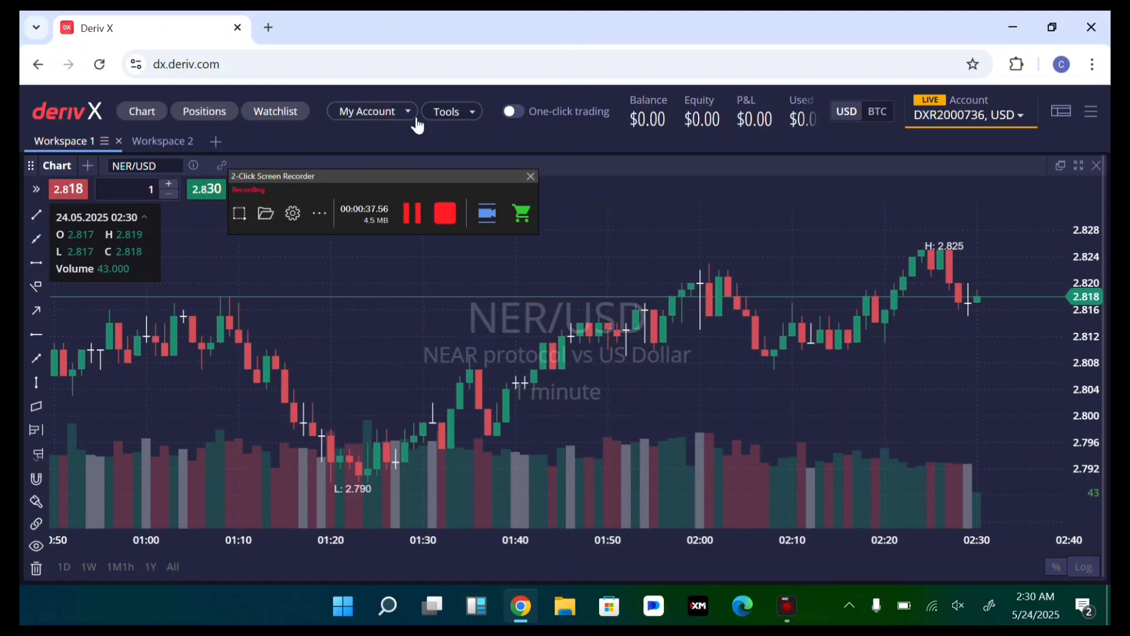
left_click(451, 111)
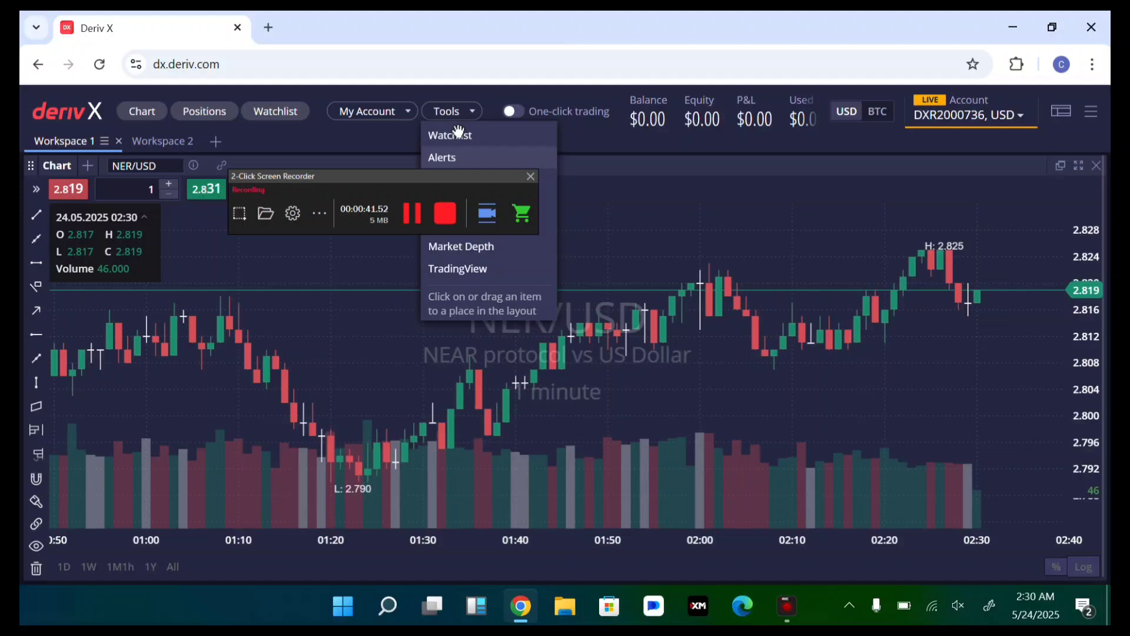
left_click(441, 157)
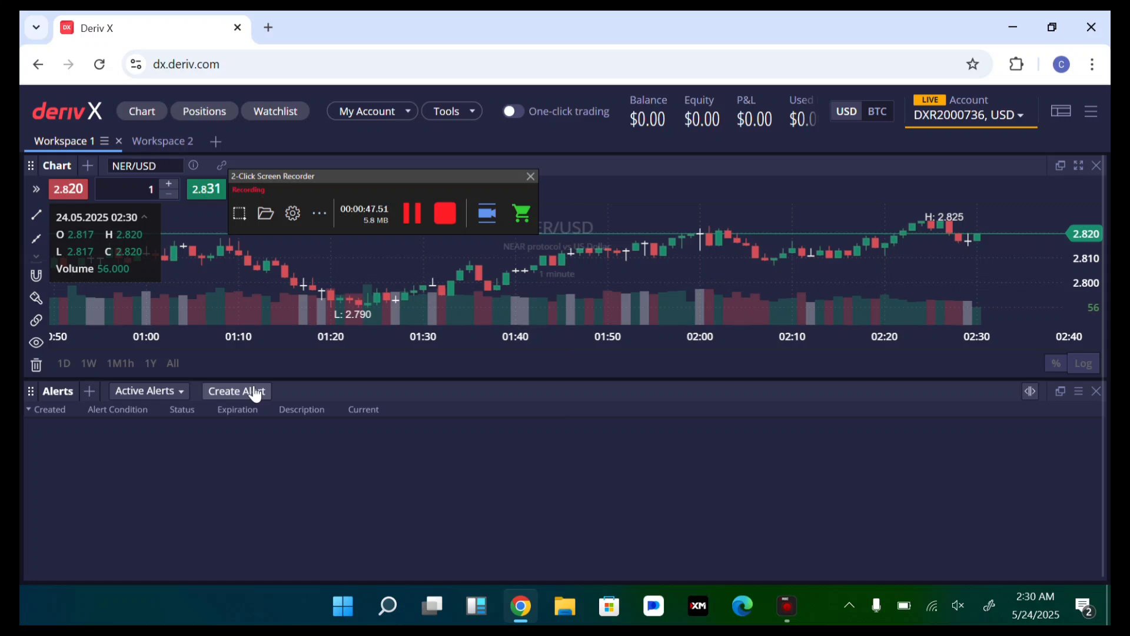
Open a blank Create Alert form from the Alerts panel.
left_click(237, 391)
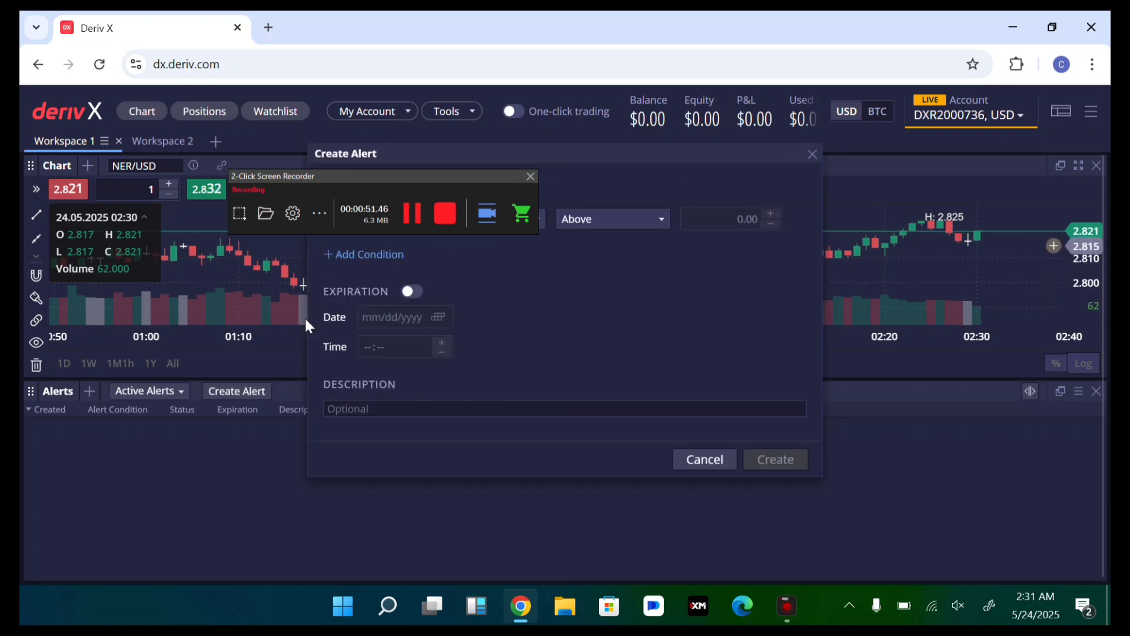
mouse_move(596, 240)
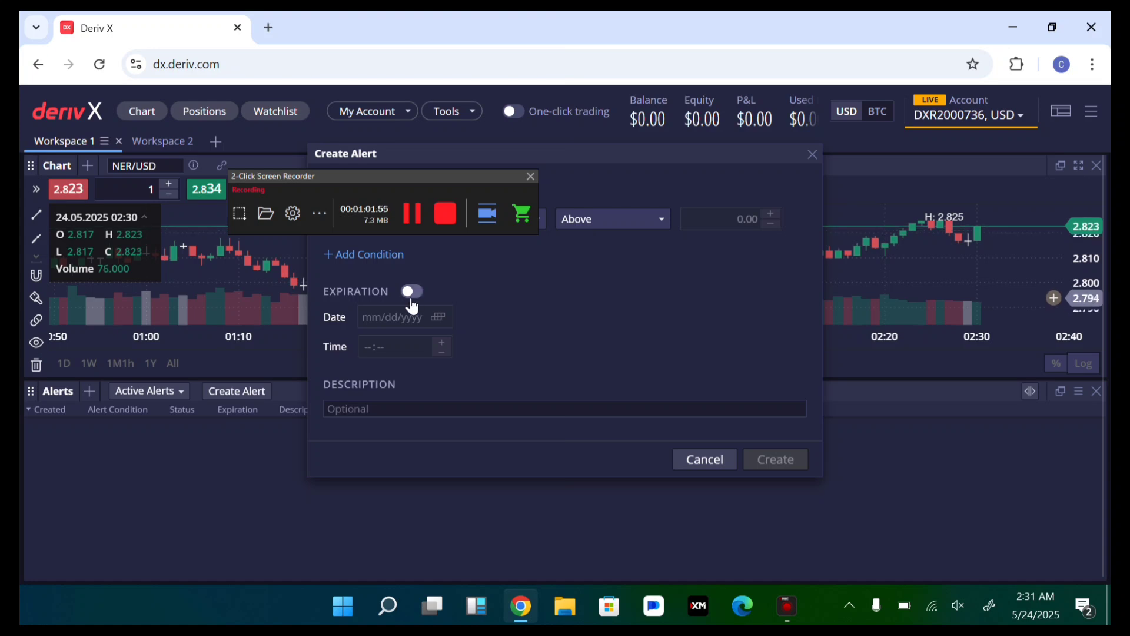
Toggle the alert's Expiration on and off, leaving no price entered.
left_click(411, 291)
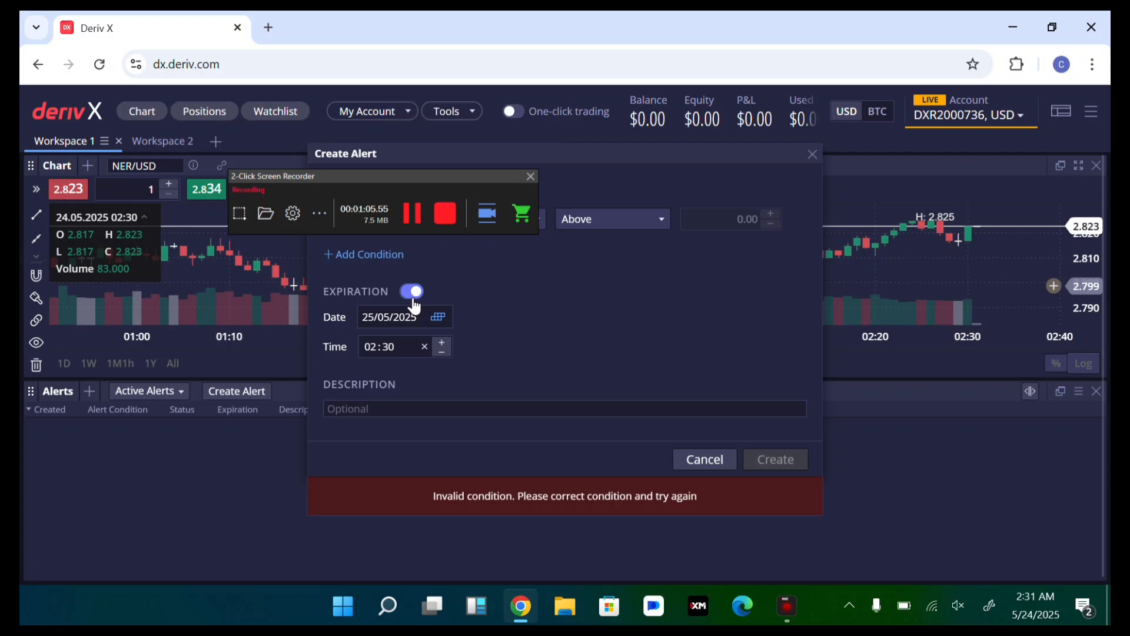
left_click(410, 291)
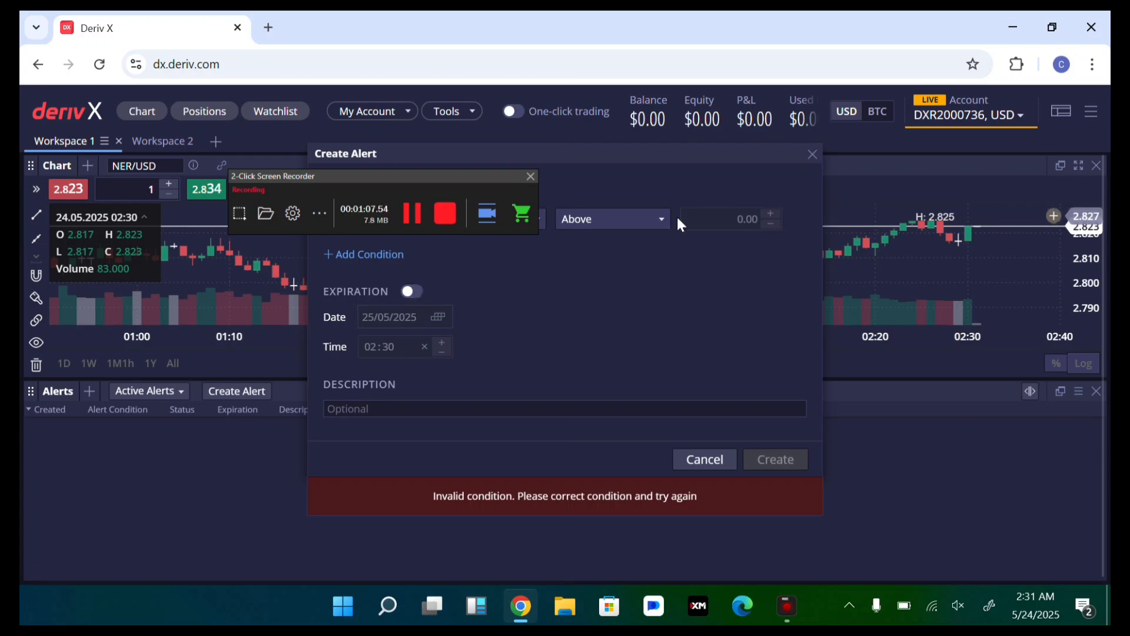
left_click(611, 219)
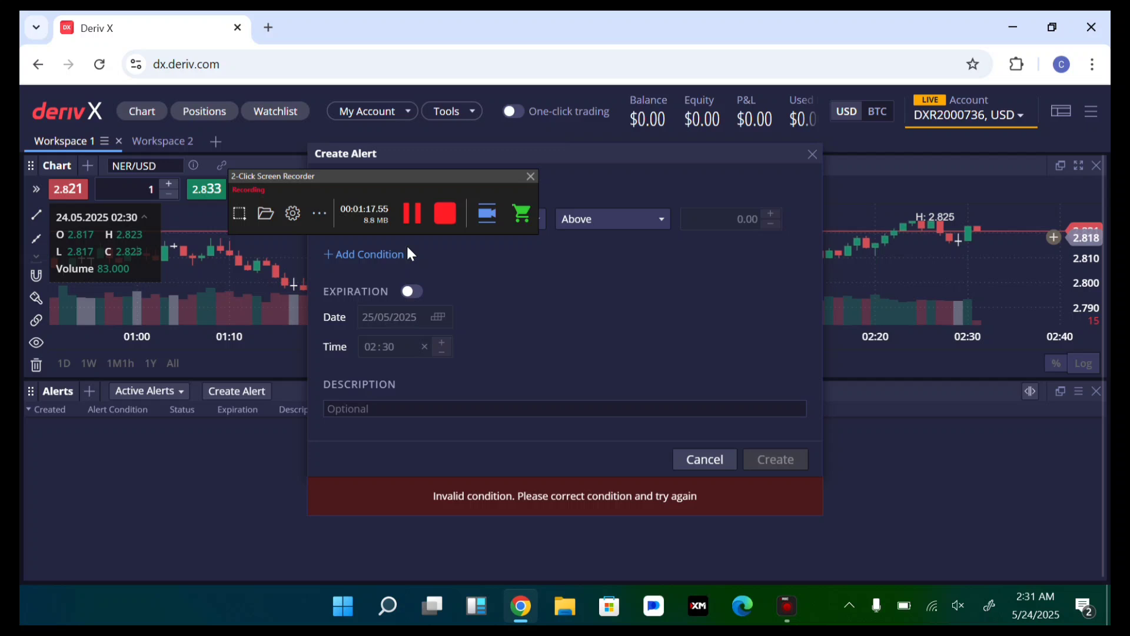
mouse_move(675, 244)
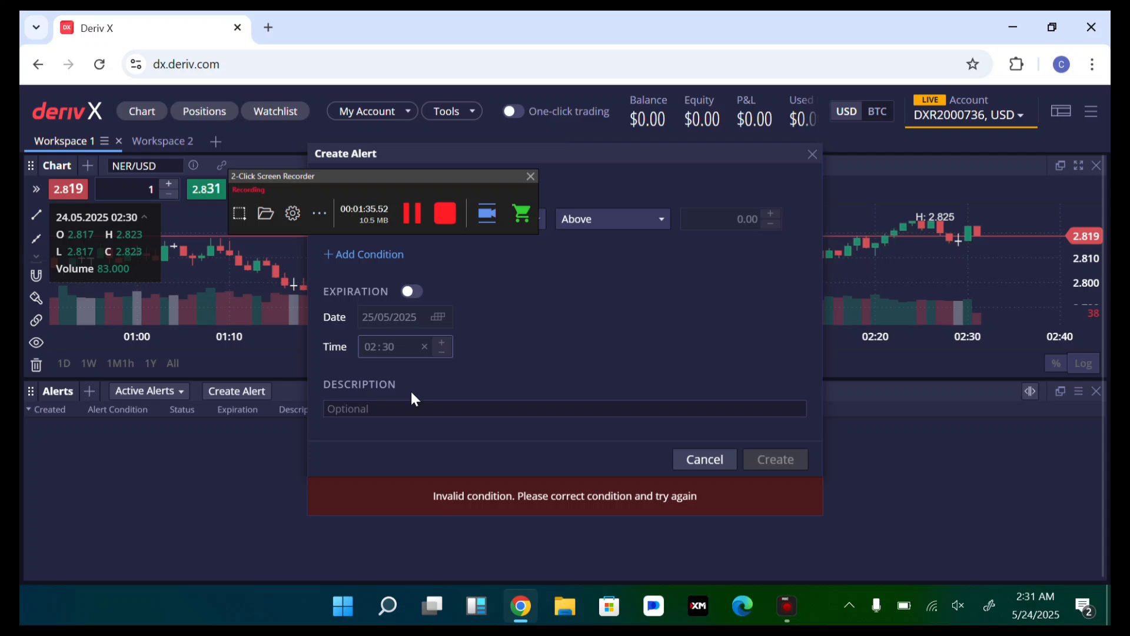
mouse_move(767, 431)
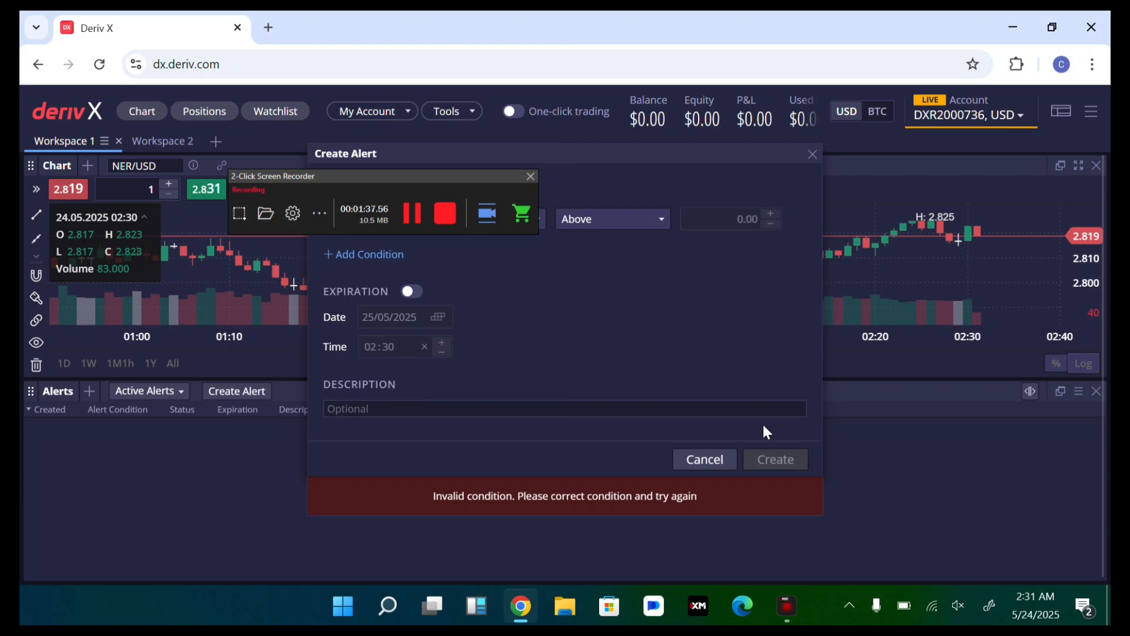